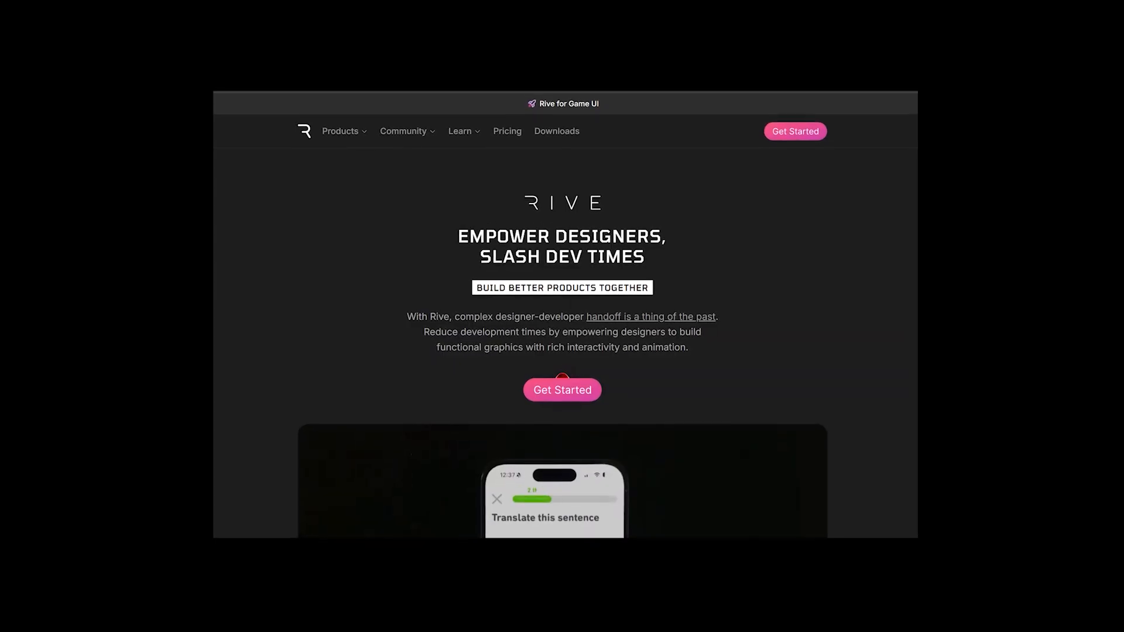
Scroll past the Get Started button to the animated game character card demo
scroll(down, 3)
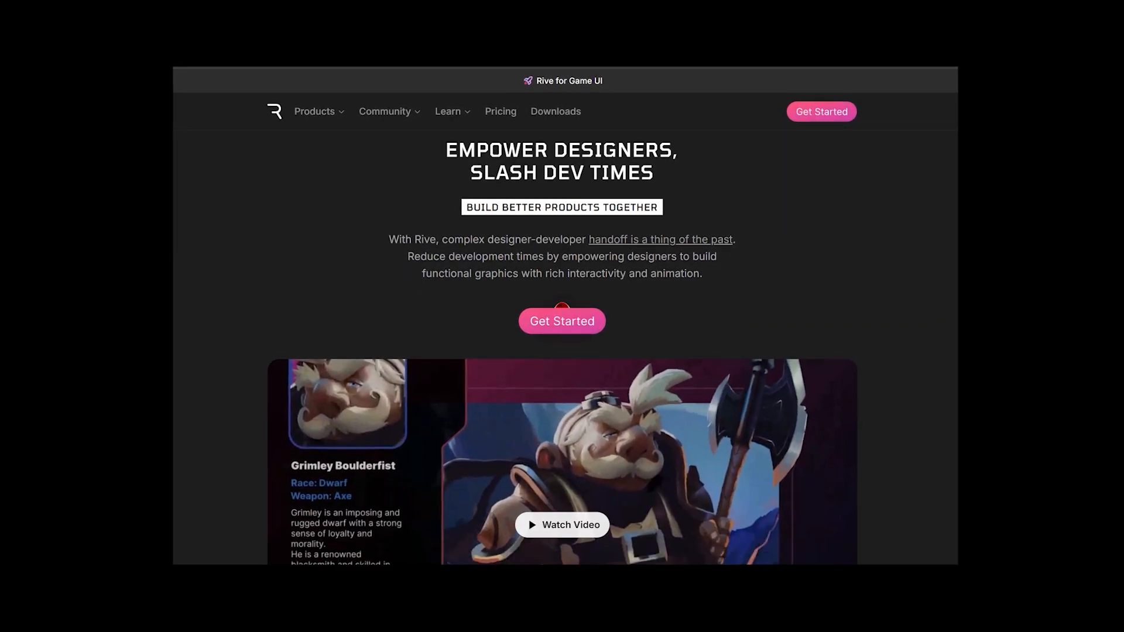
scroll(down, 3)
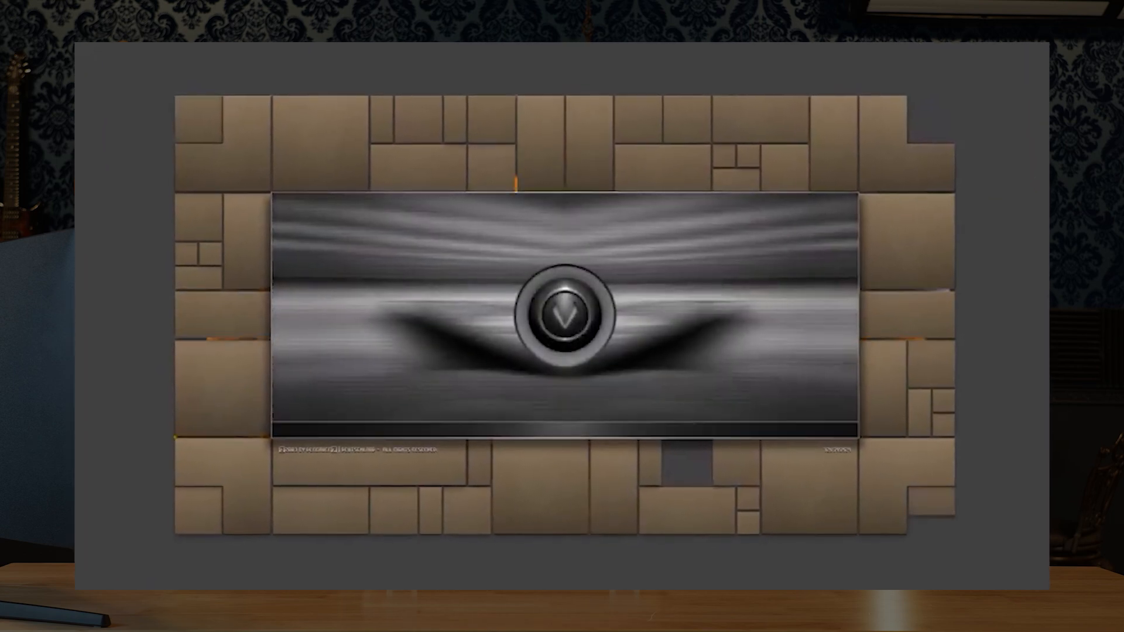
click(569, 316)
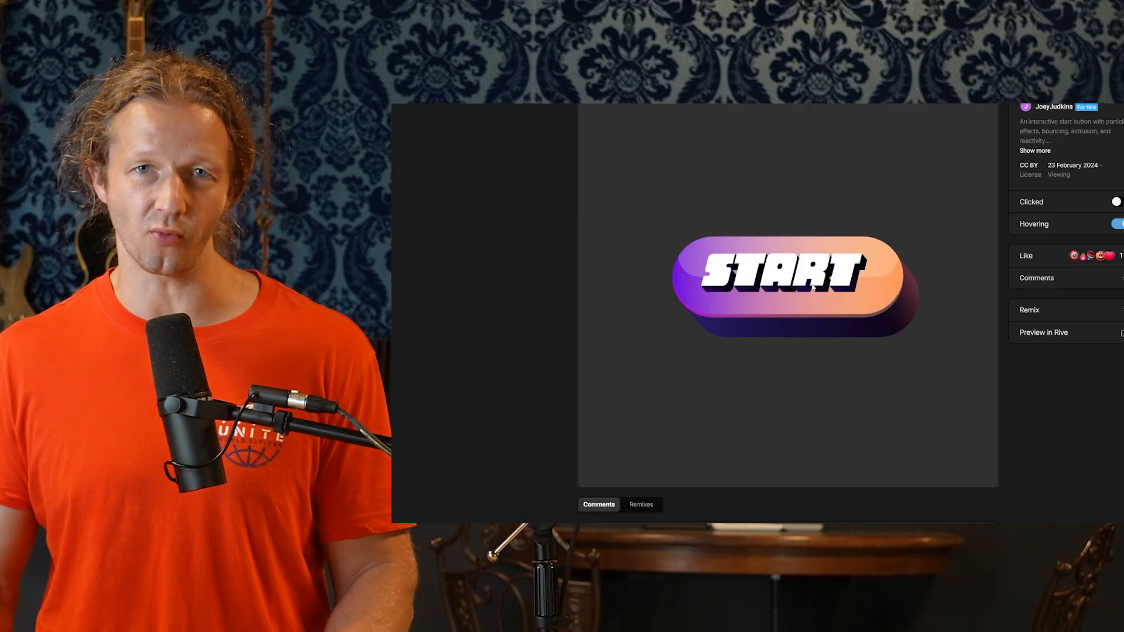
click(782, 280)
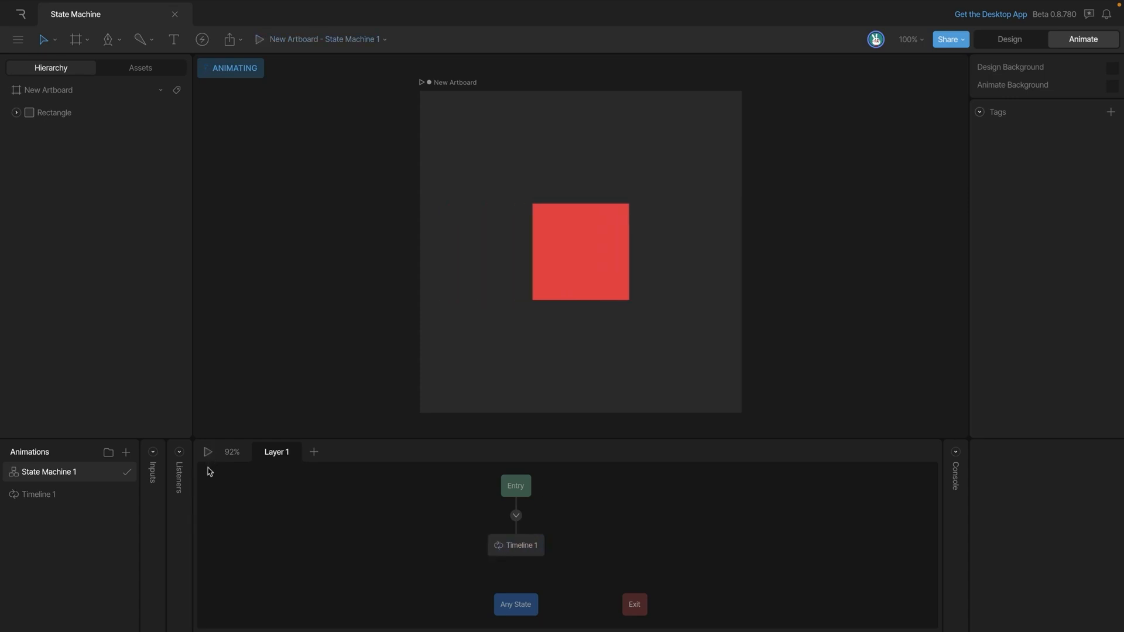
Switch from the state machine graph to the Timeline 1 rectangle keyframes
click(38, 494)
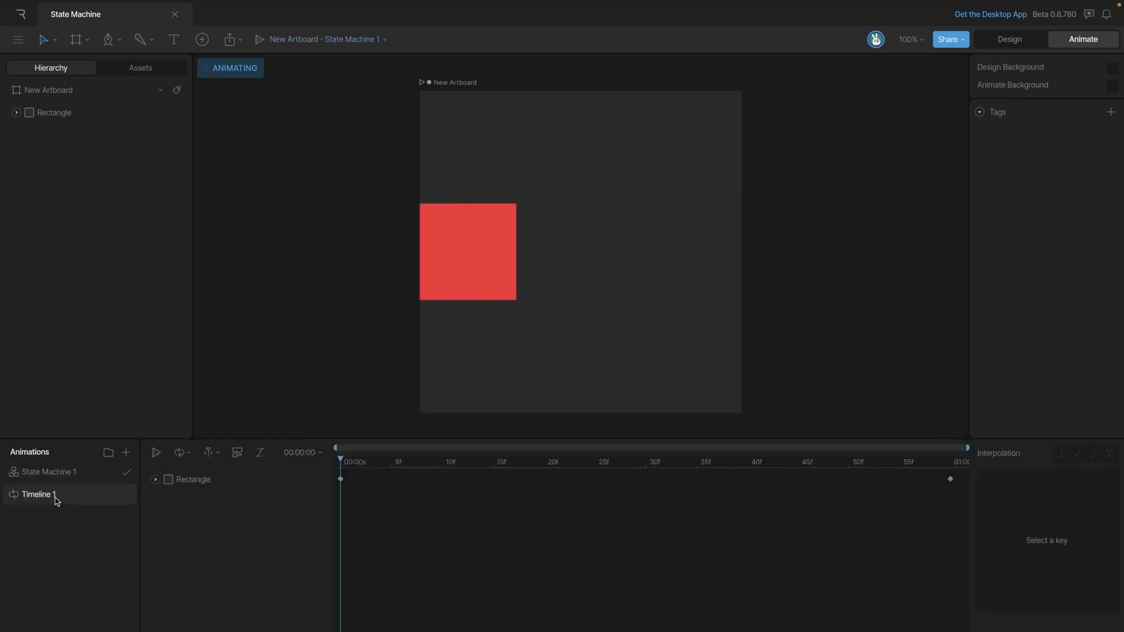
click(157, 453)
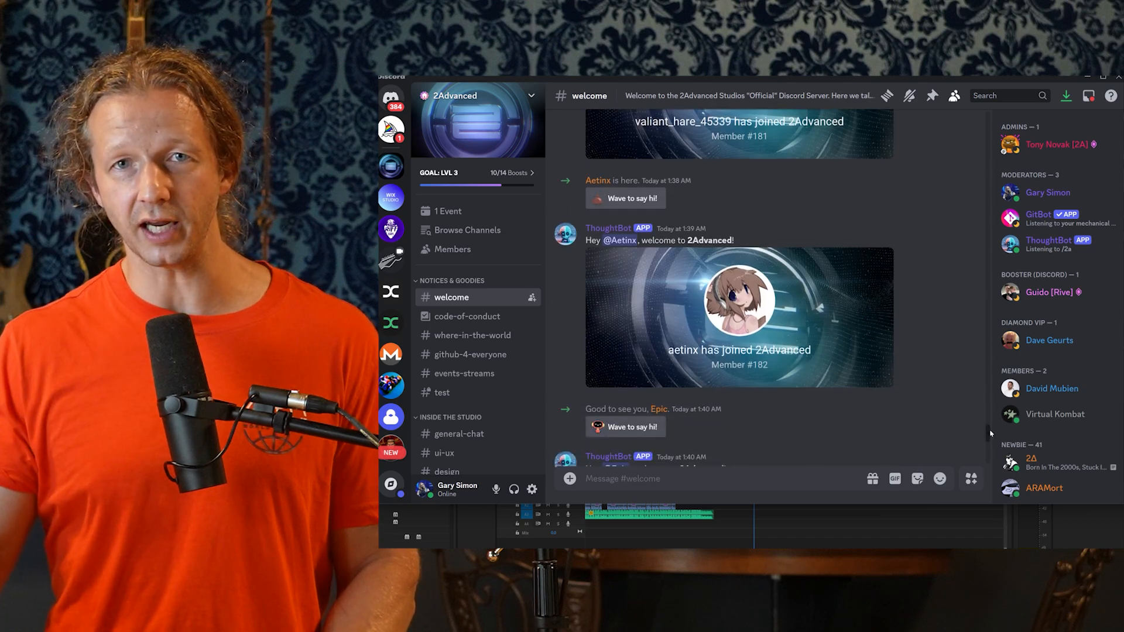
Visit #general-chat, then open #rive under Partner Channels in the 2Advanced server
scroll(down, 3)
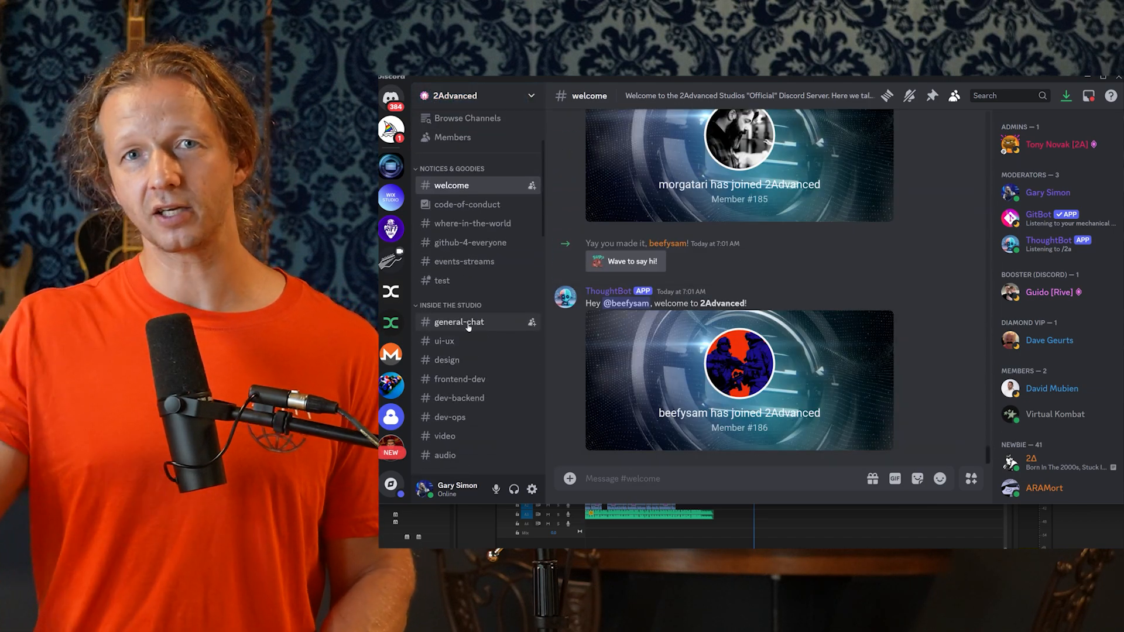
click(458, 322)
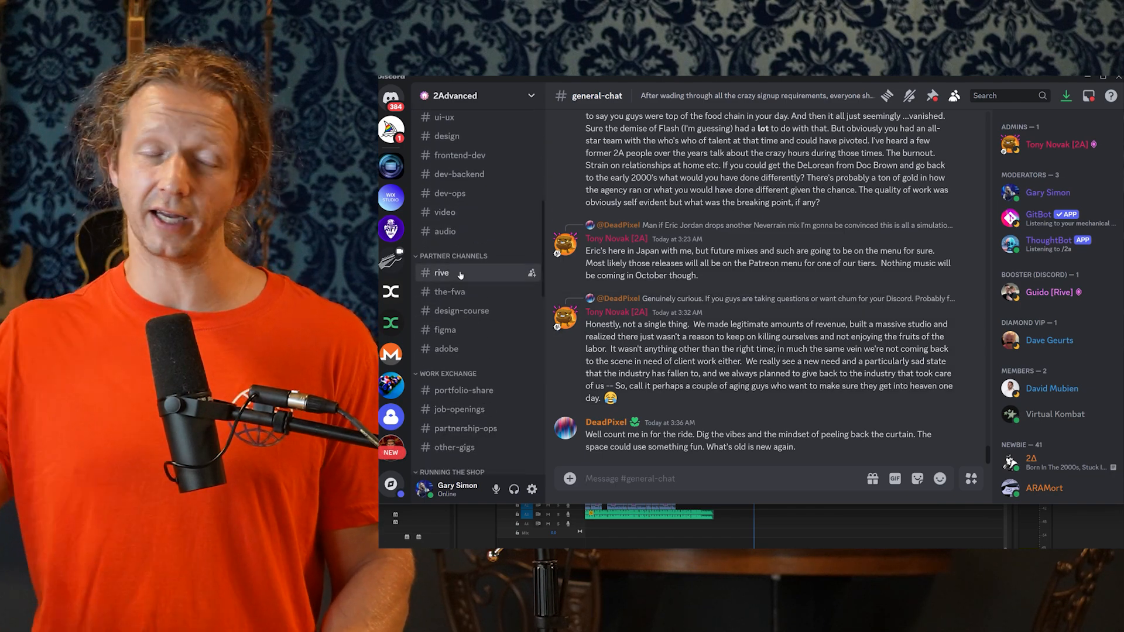
click(443, 272)
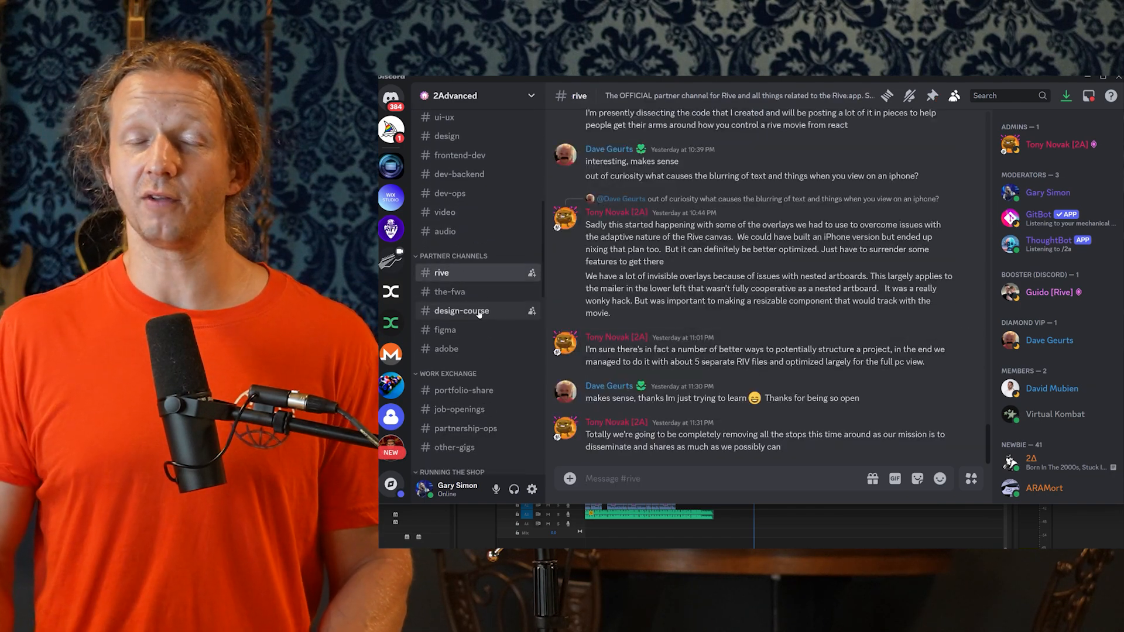